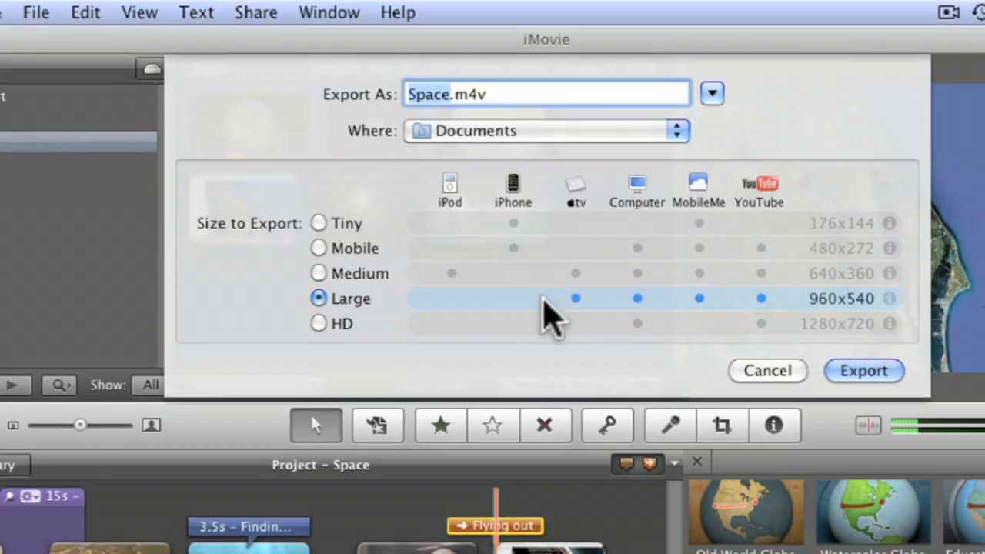
mouse_move(577, 315)
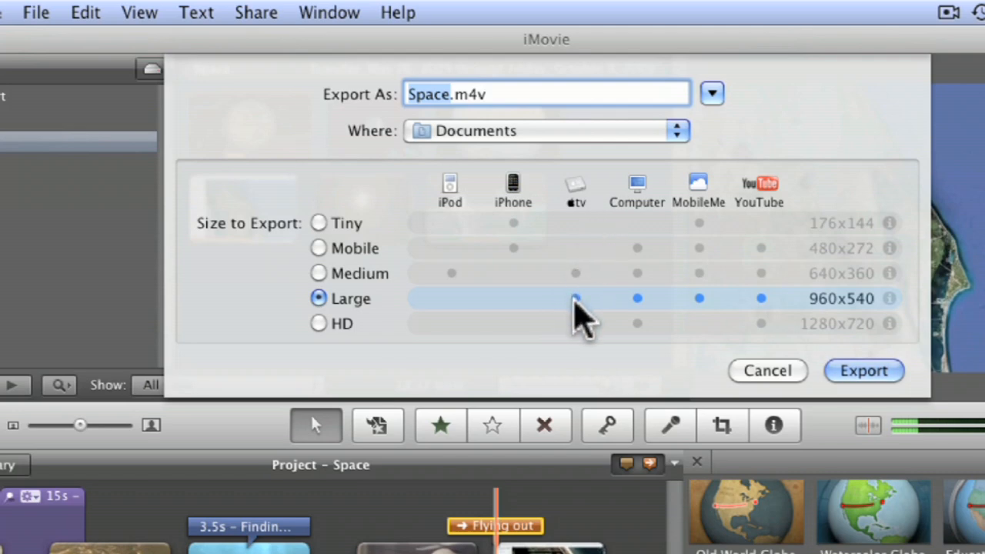
mouse_move(578, 311)
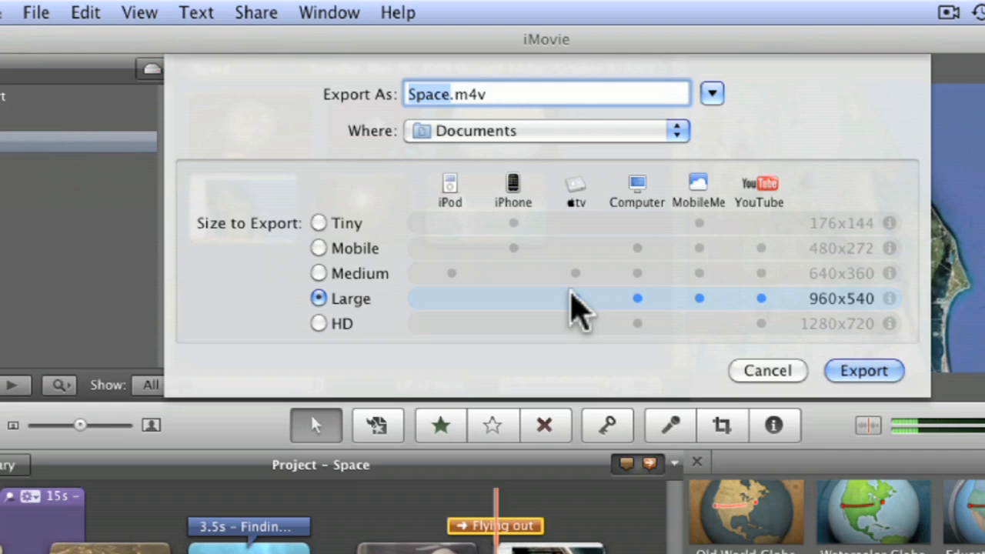
mouse_move(658, 308)
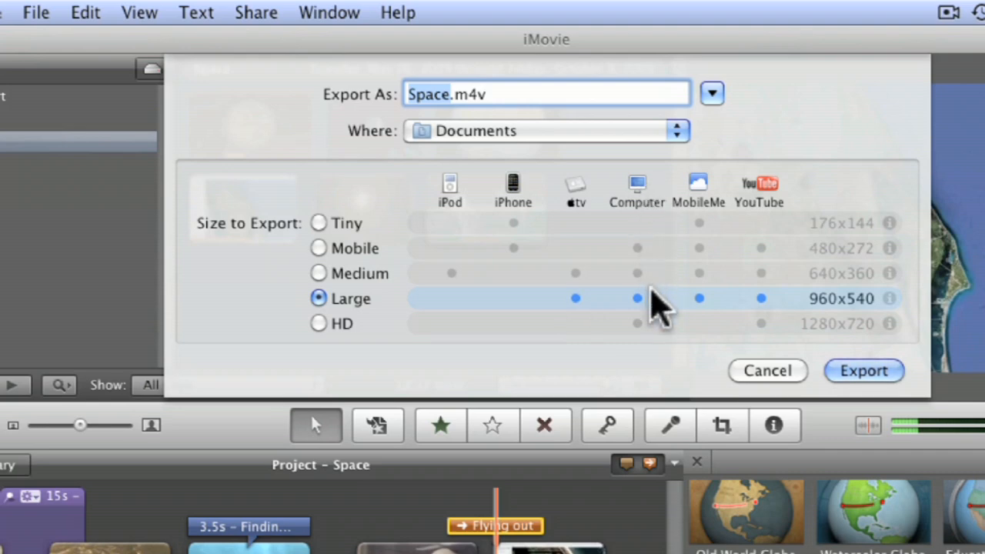
Choose the Medium 640x360 export size and set the save location to the Desktop
left_click(317, 323)
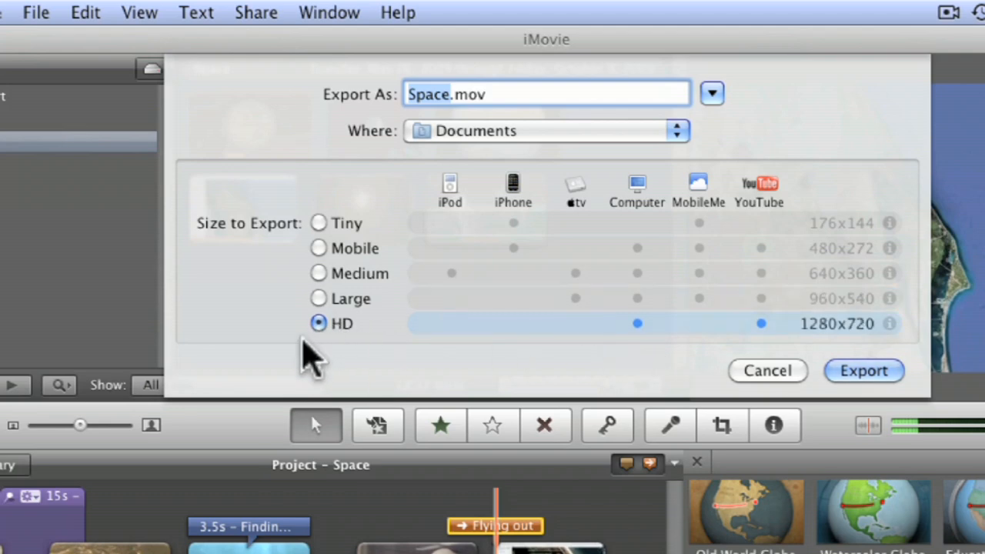
mouse_move(889, 316)
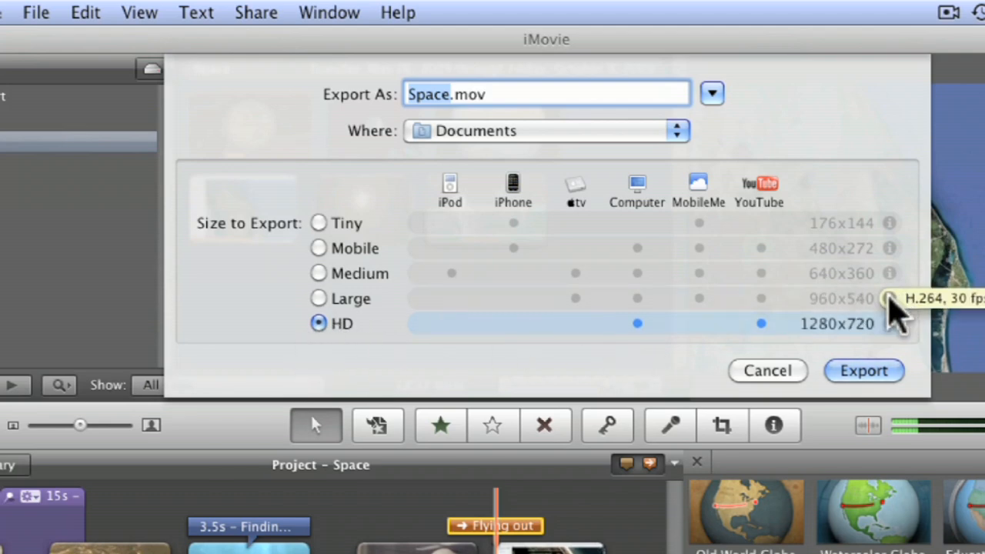
mouse_move(893, 323)
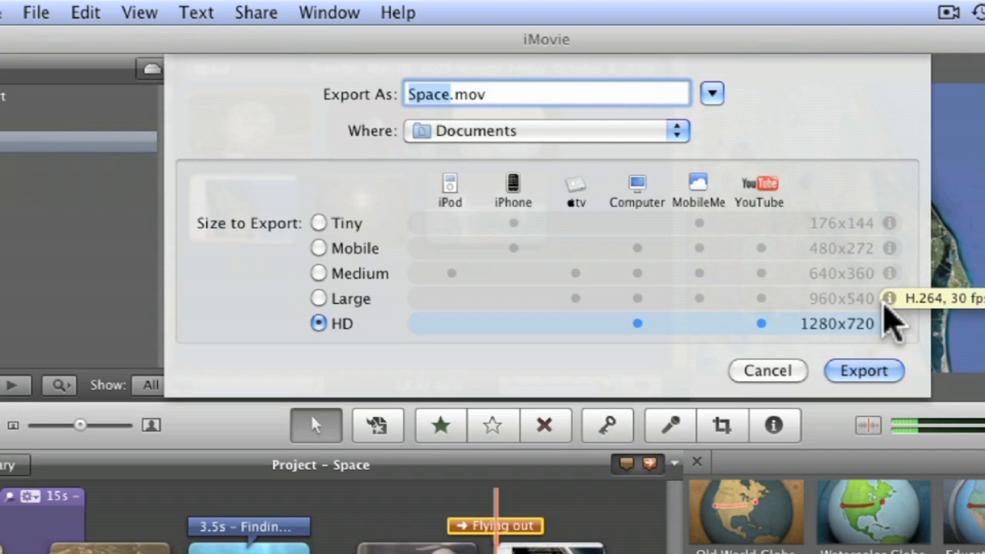
mouse_move(323, 277)
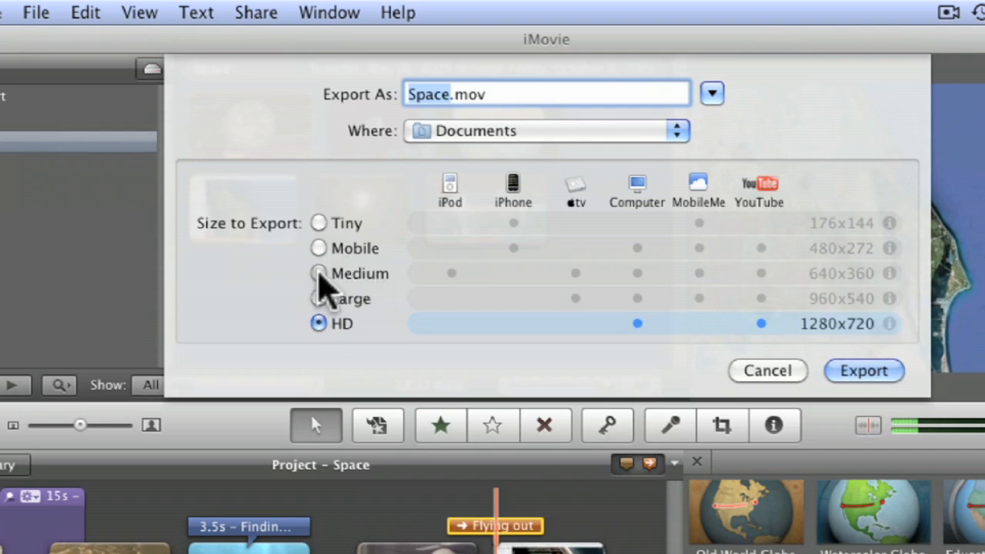
left_click(318, 274)
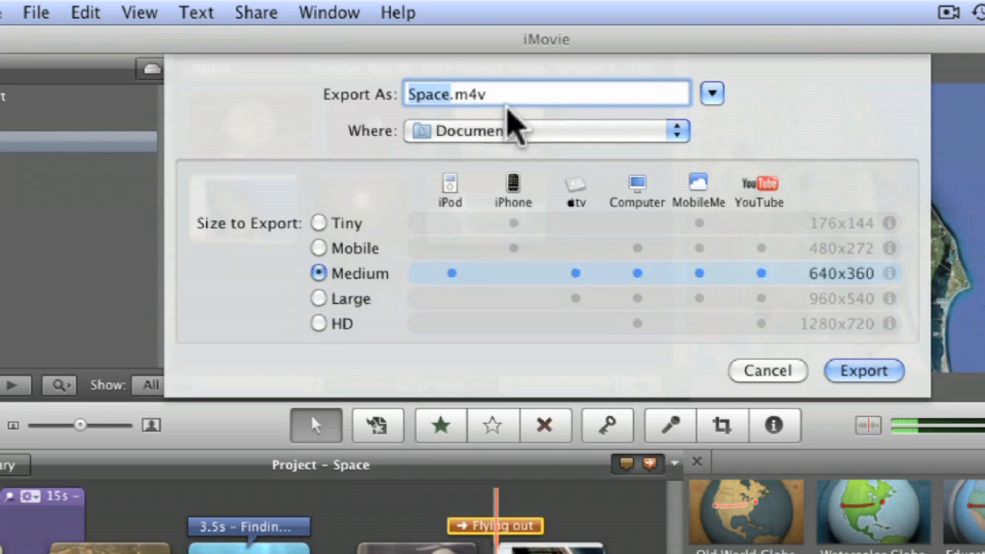
mouse_move(677, 130)
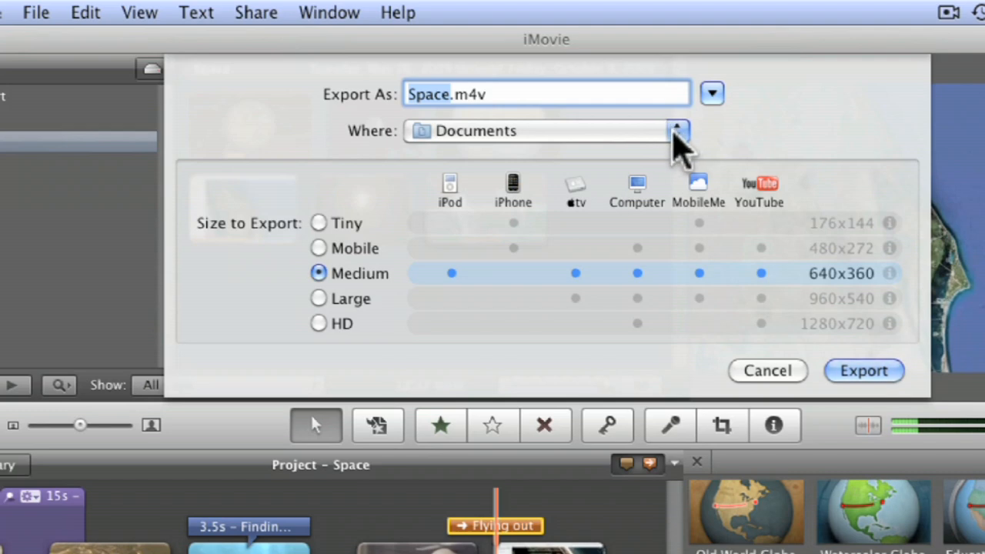
left_click(676, 131)
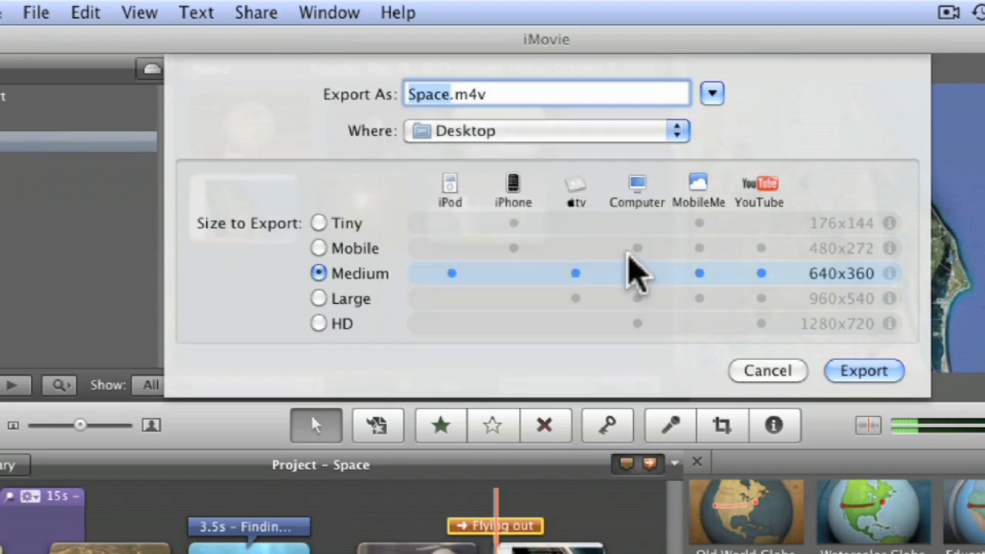
left_click(863, 370)
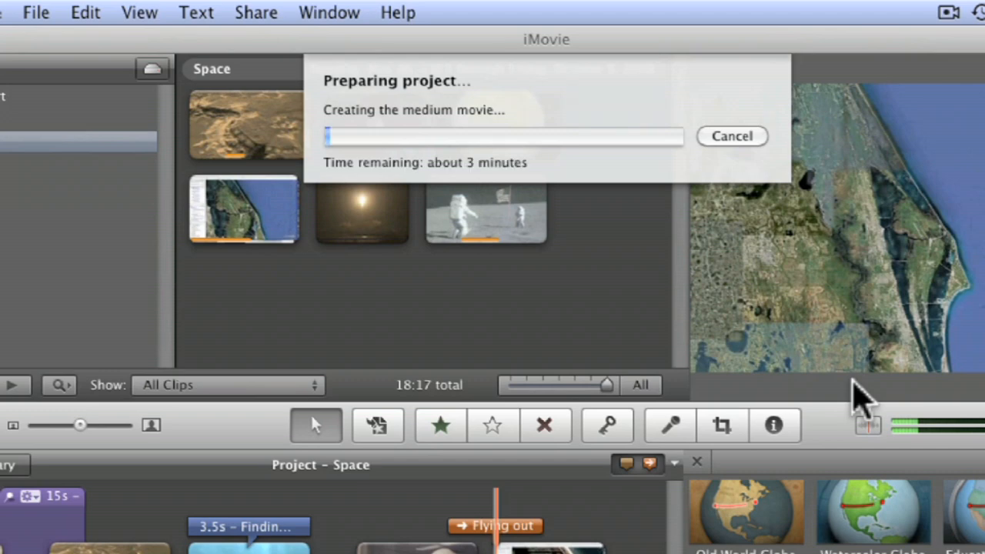
mouse_move(750, 146)
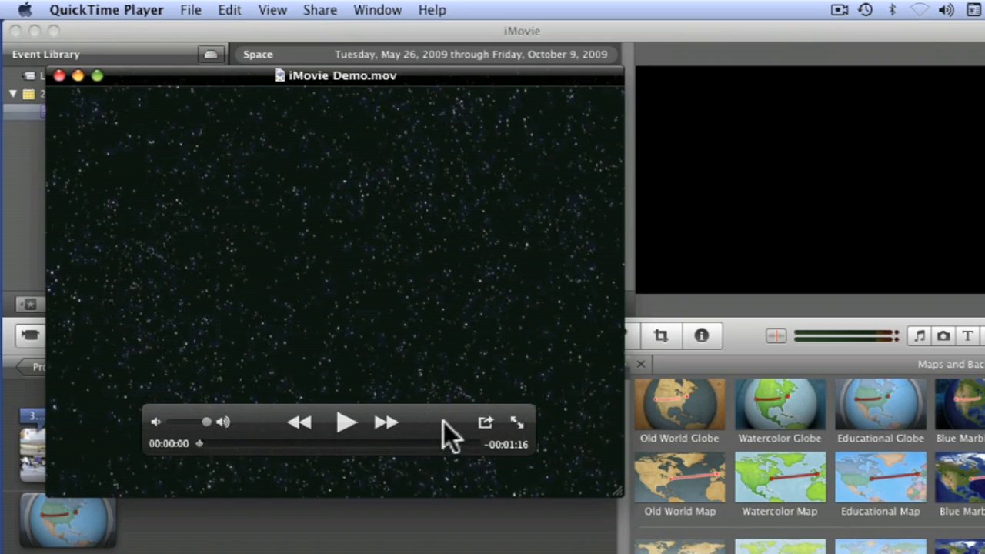
mouse_move(458, 450)
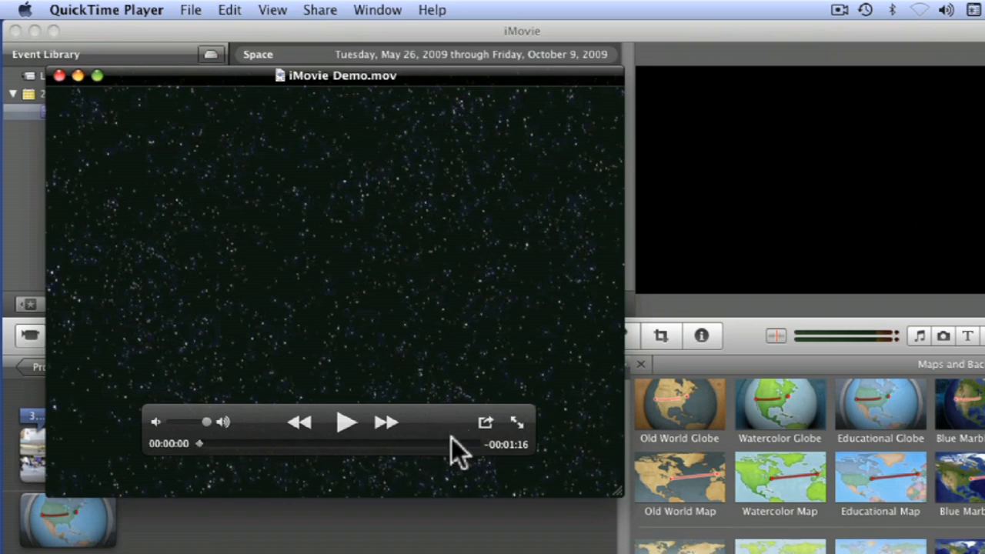
mouse_move(63, 85)
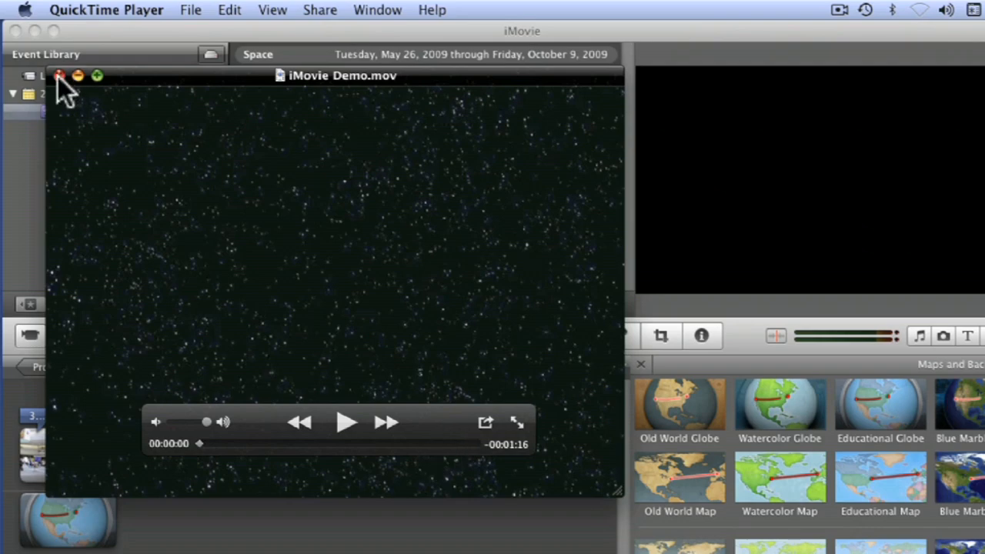
Close the iMovie Demo.mov starfield movie window
left_click(60, 76)
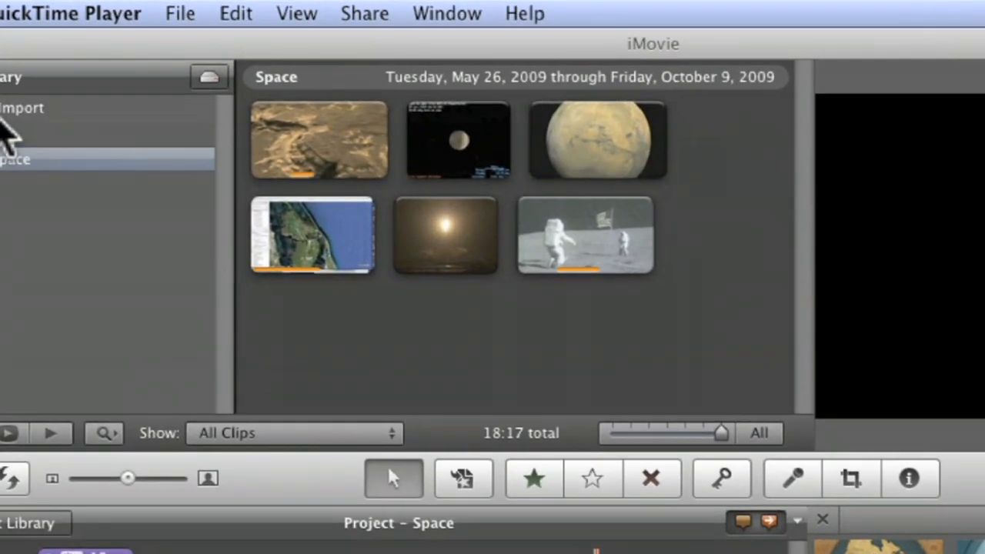
mouse_move(377, 23)
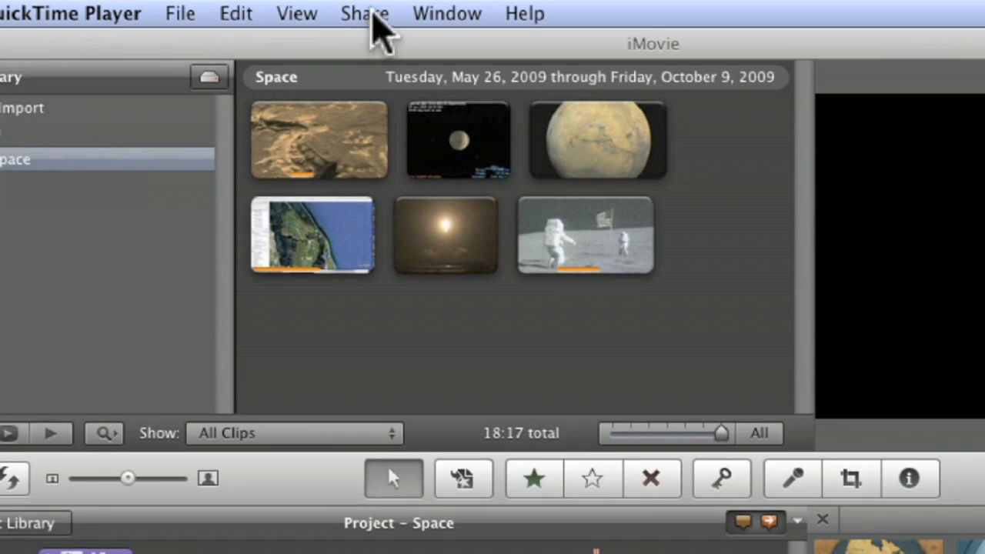
Bring up iMovie's Share menu to send the Space project to iDVD
left_click(364, 13)
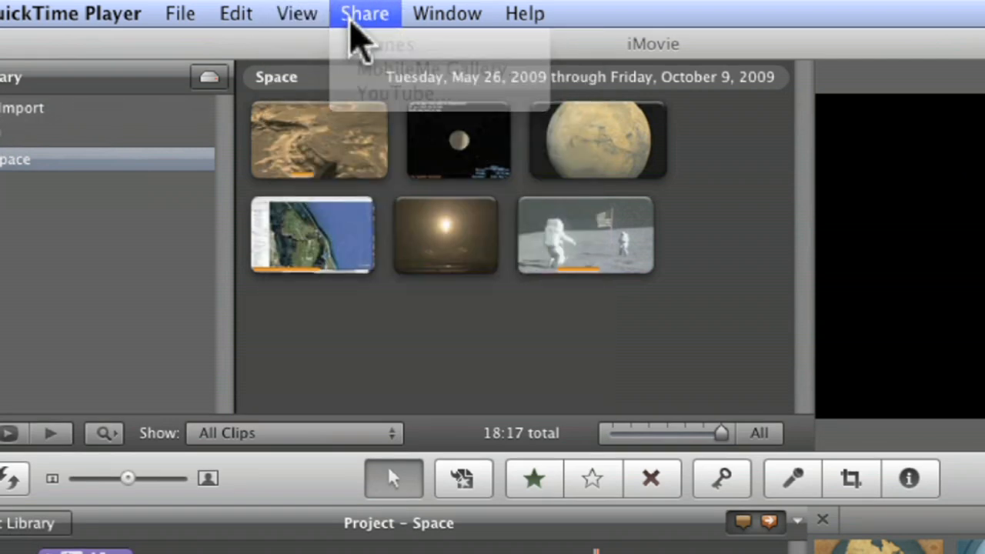
left_click(363, 13)
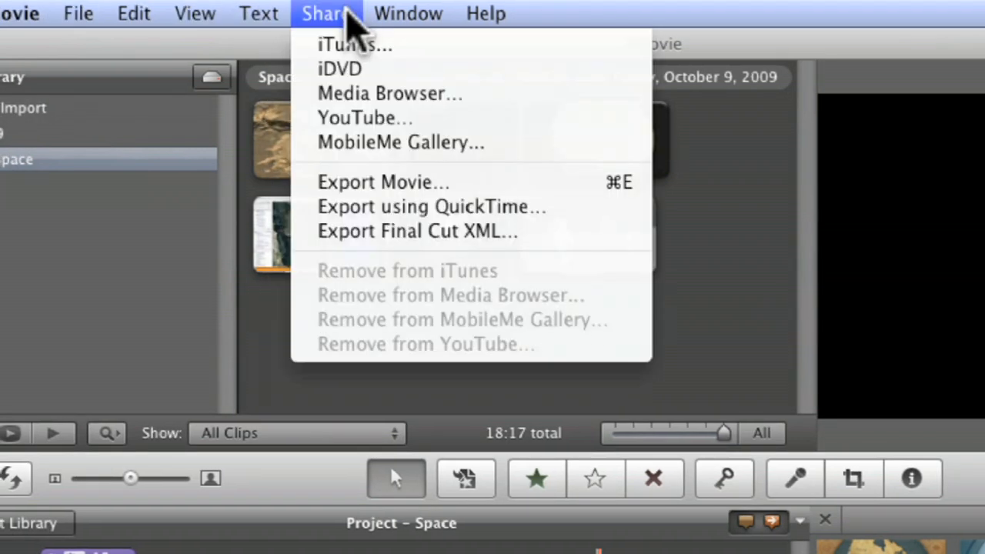
mouse_move(339, 68)
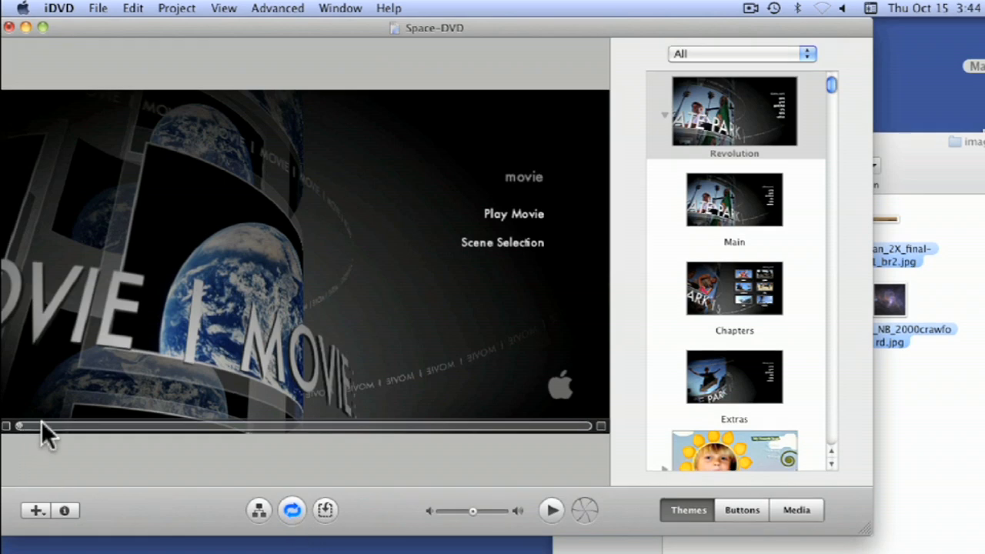
mouse_move(100, 442)
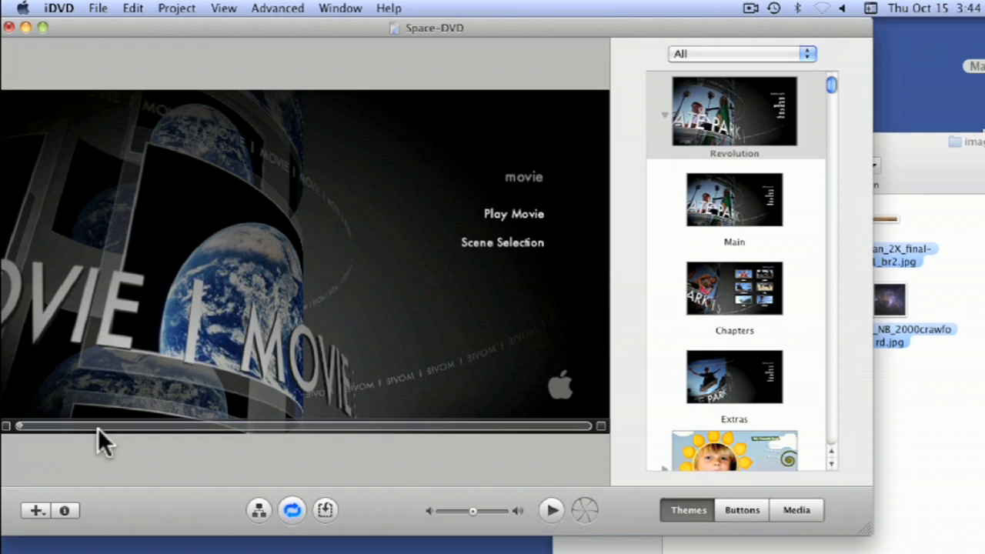
mouse_move(154, 438)
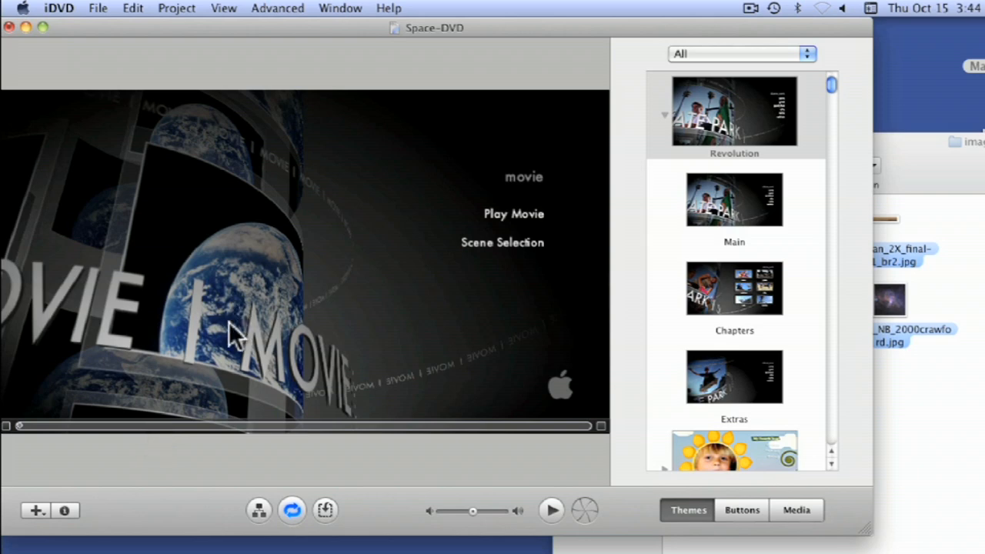
mouse_move(835, 96)
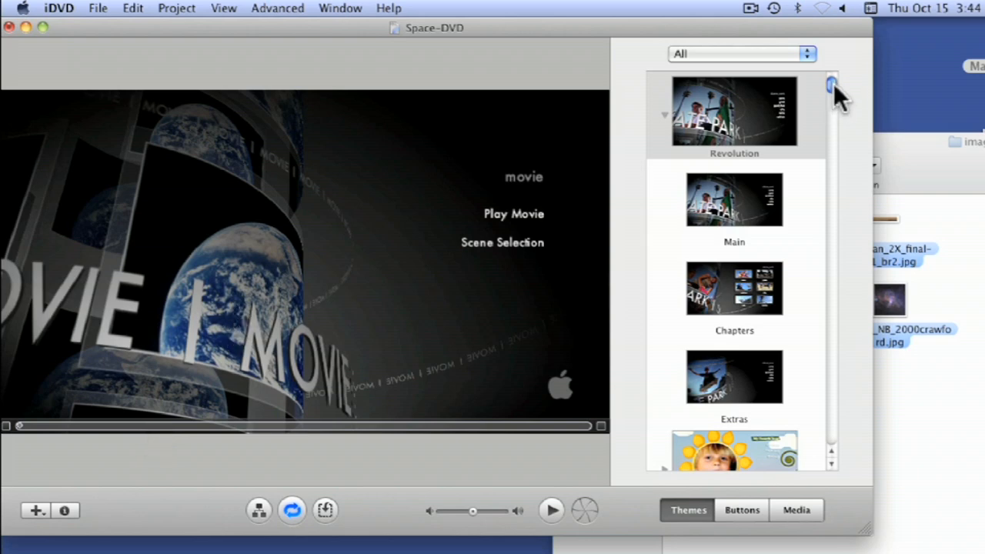
Apply the Pass Through theme family to all menus of the Space-DVD project
scroll("down", 3)
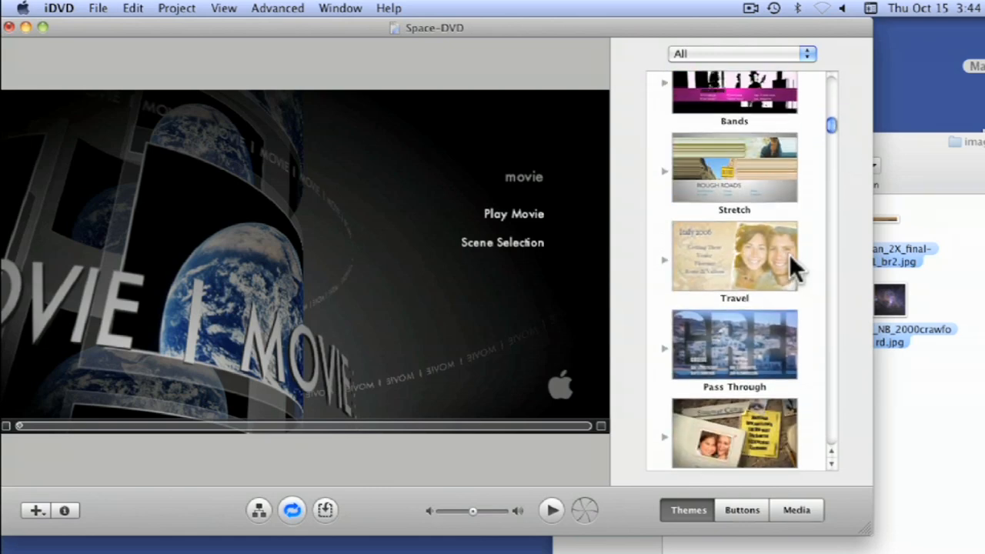
left_click(734, 347)
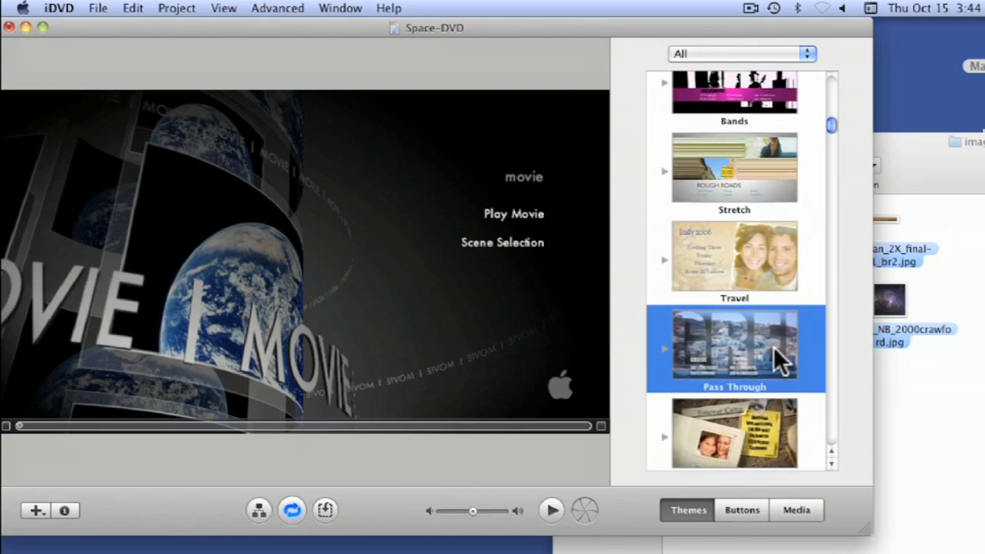
left_click(734, 346)
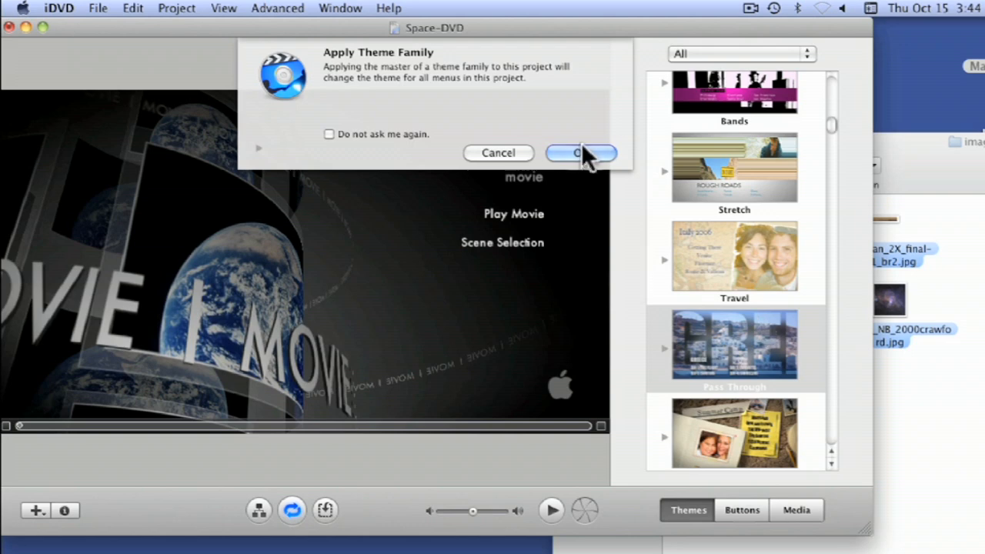
left_click(581, 152)
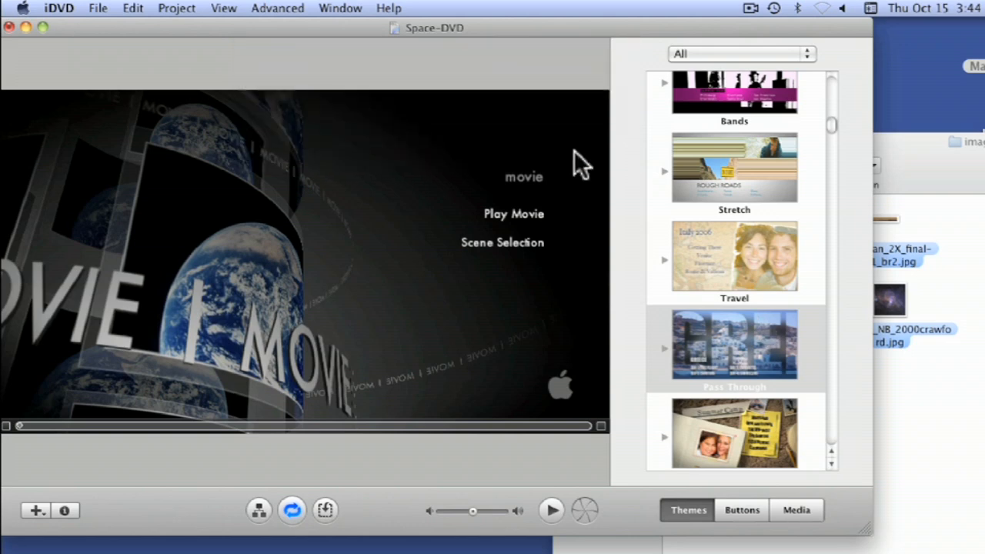
left_click(734, 347)
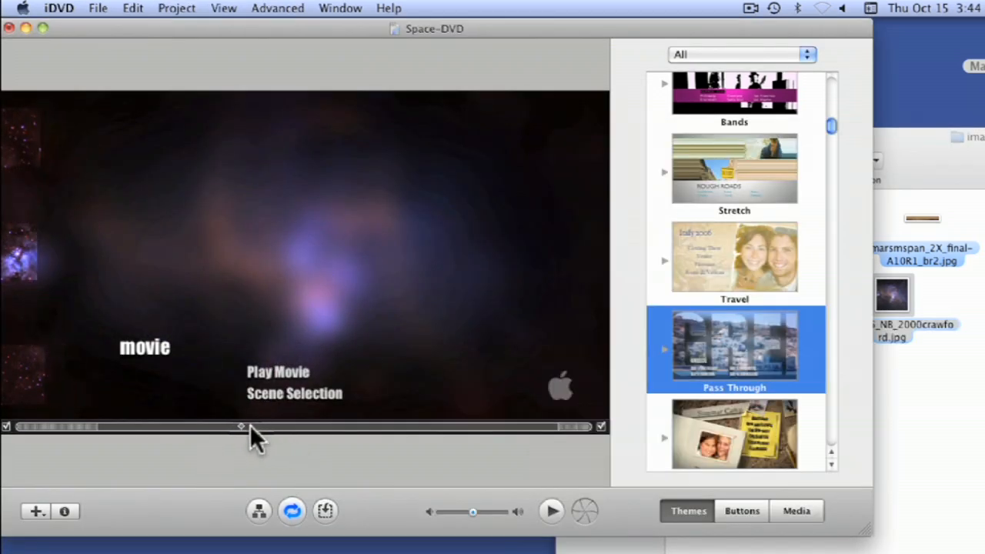
Scrub the menu motion timeline to preview the Pass Through animation, then show the Pictures folder
left_click_drag(241, 426, 102, 426)
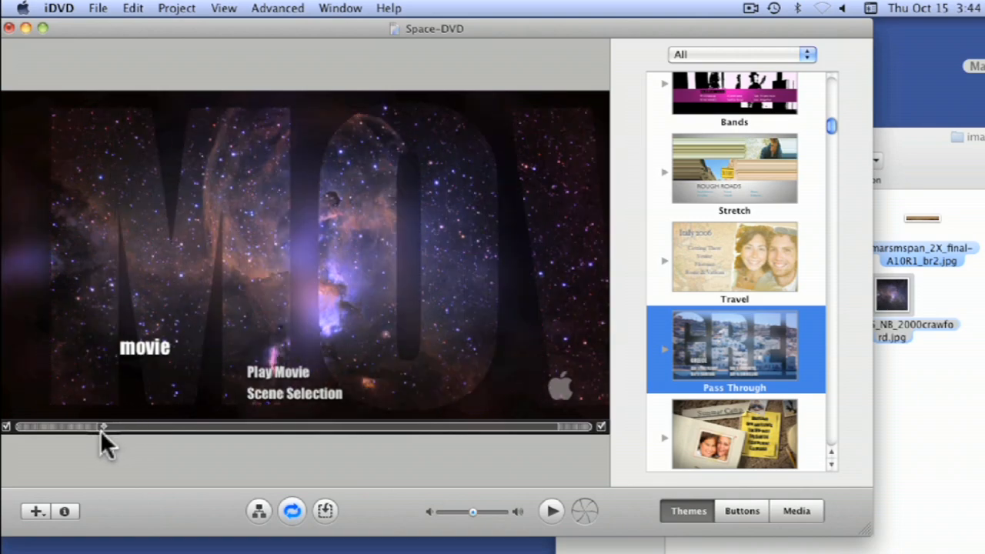
left_click_drag(104, 427, 120, 426)
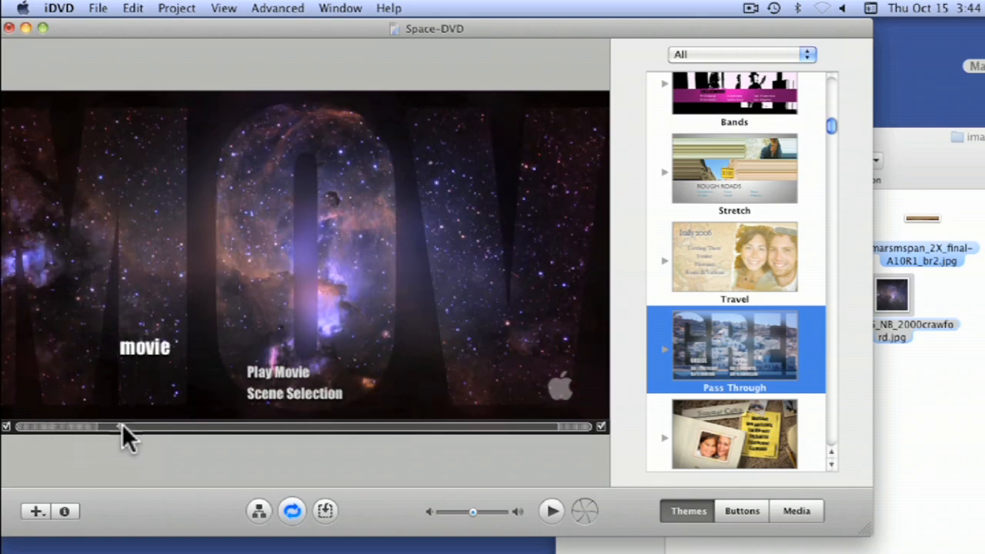
left_click_drag(119, 426, 508, 426)
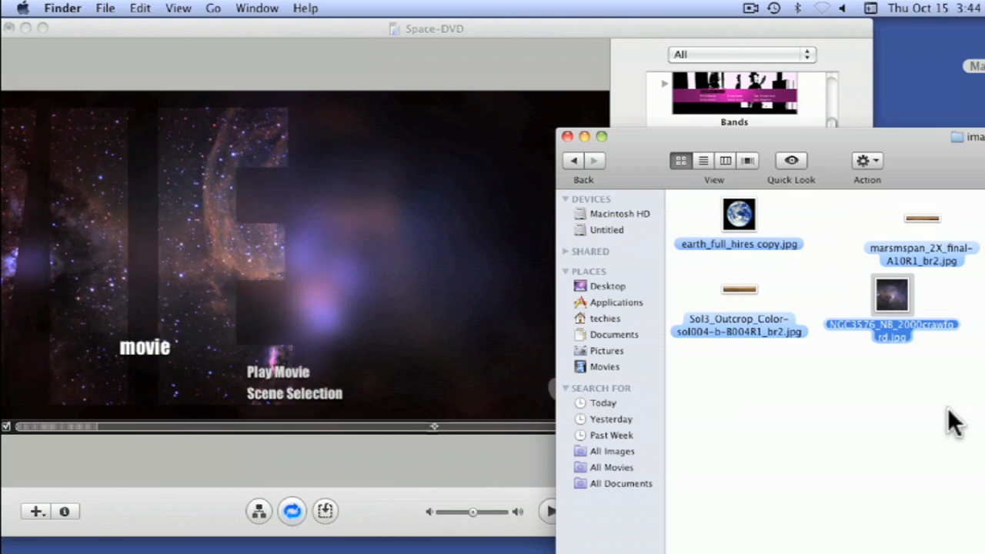
left_click(608, 350)
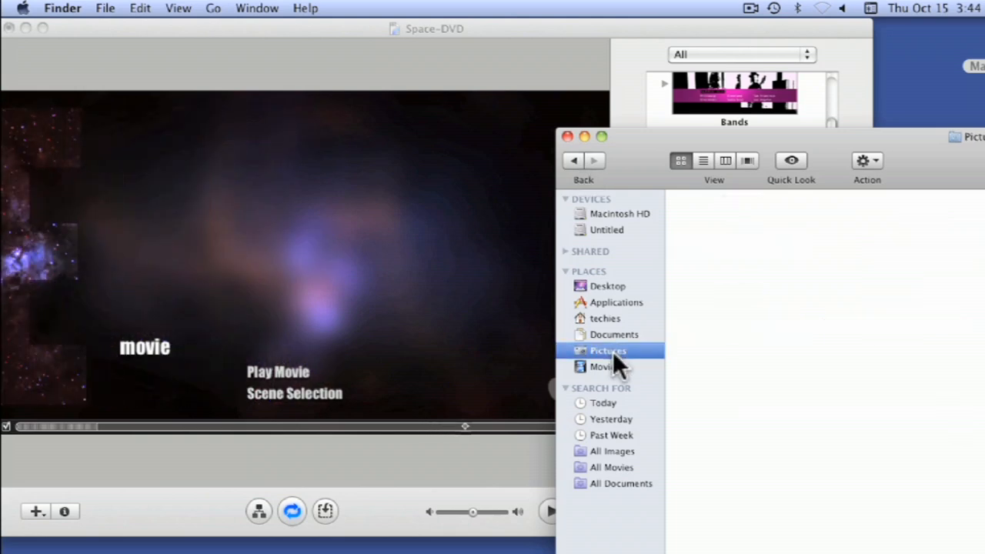
left_click(608, 350)
type("Clikc Here to Play")
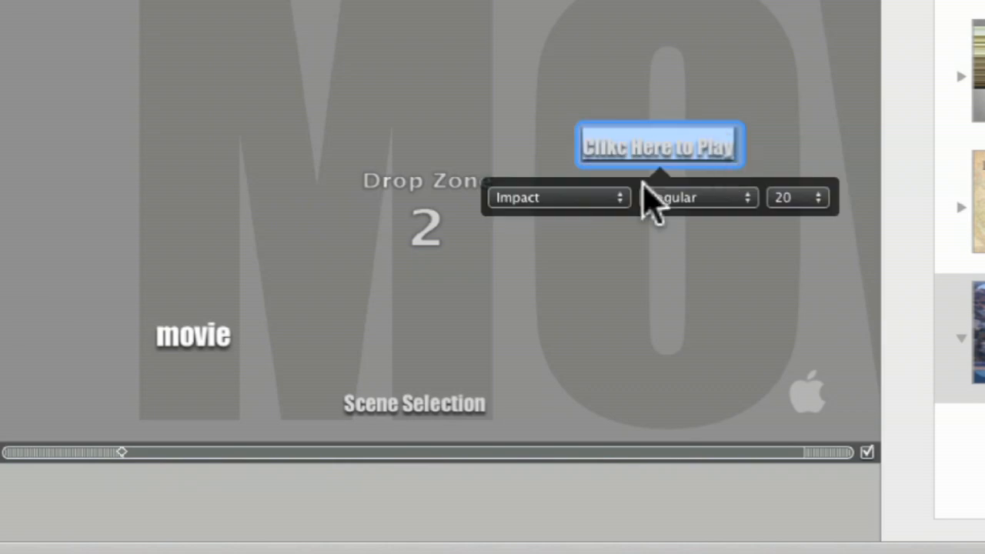
Set the 'Clikc Here to Play' button text to Algerian Condensed at size 48
left_click(557, 197)
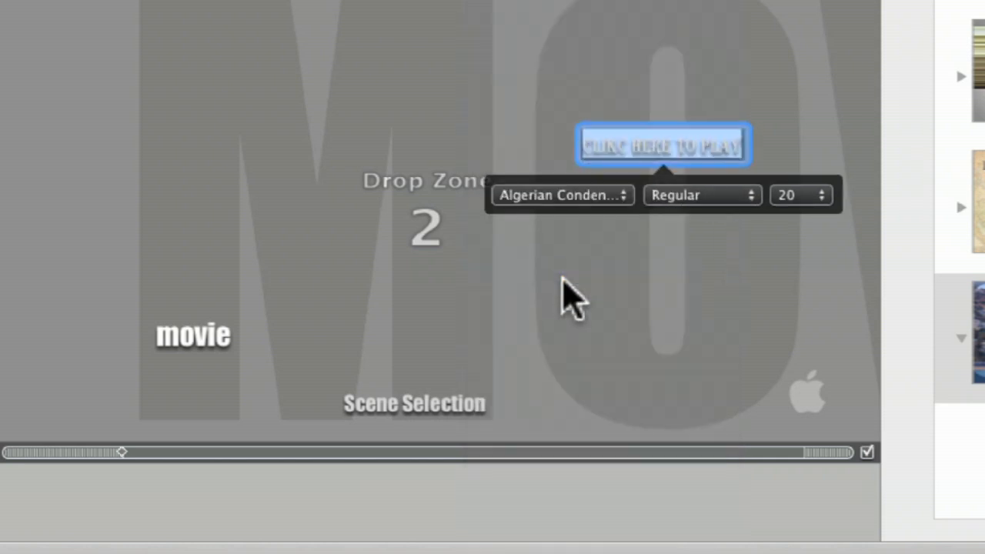
left_click(800, 194)
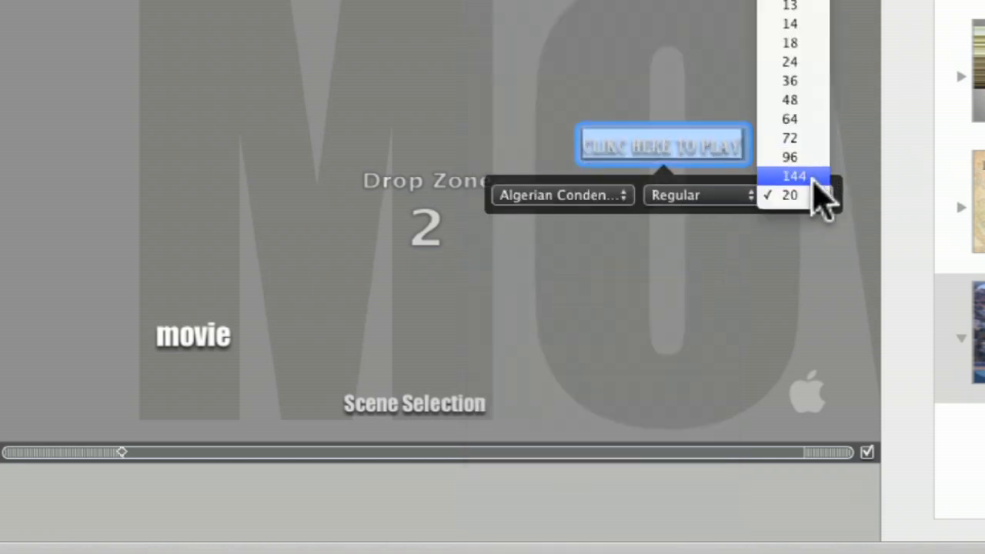
left_click(790, 100)
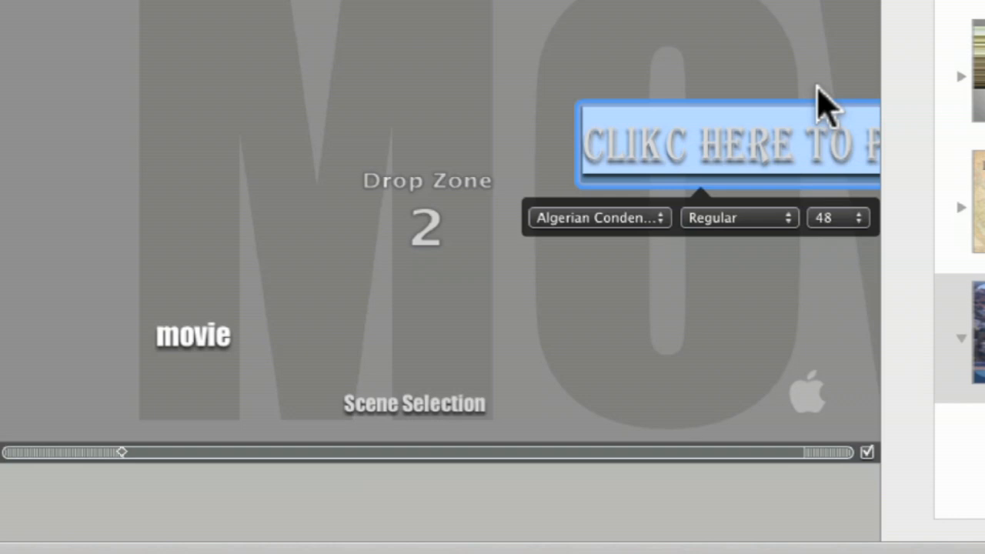
mouse_move(796, 197)
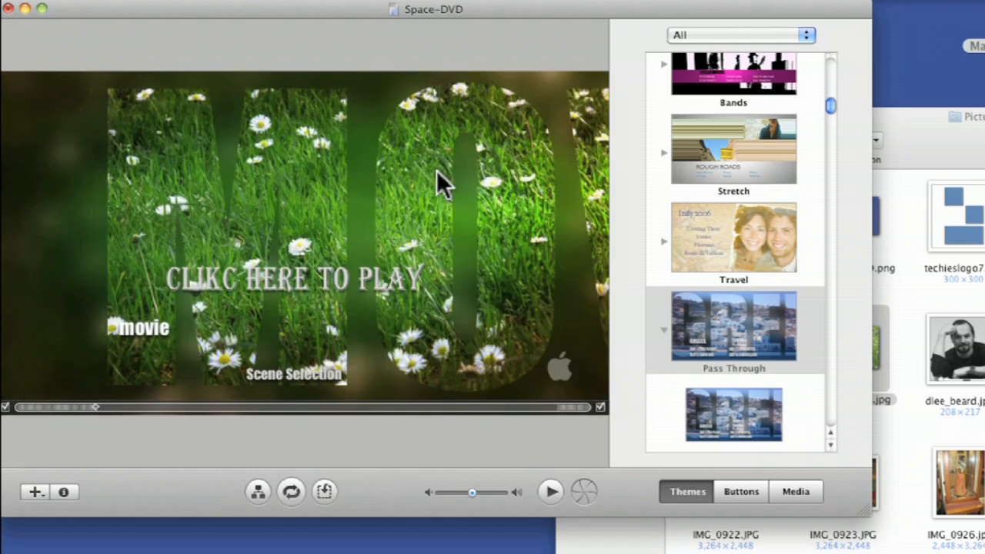
mouse_move(550, 493)
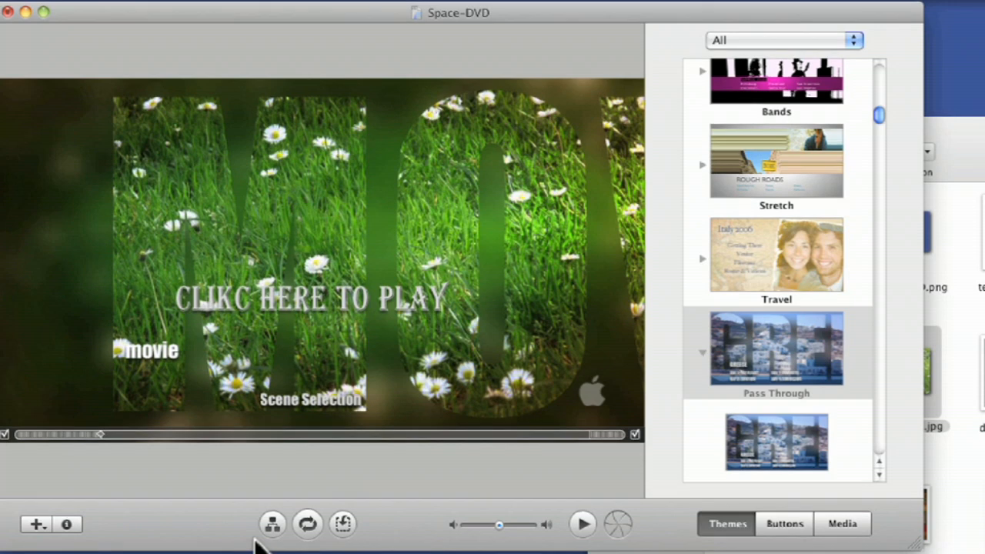
mouse_move(618, 523)
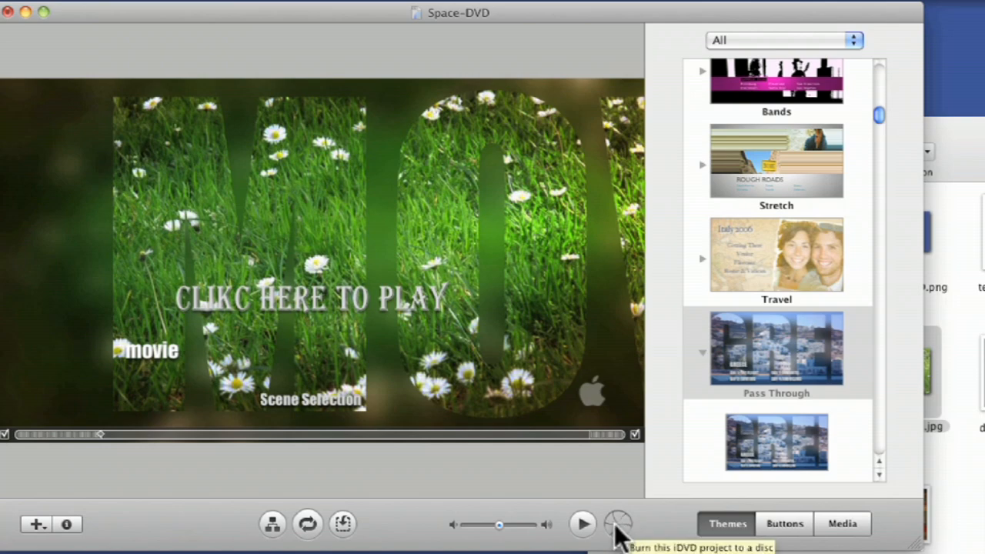